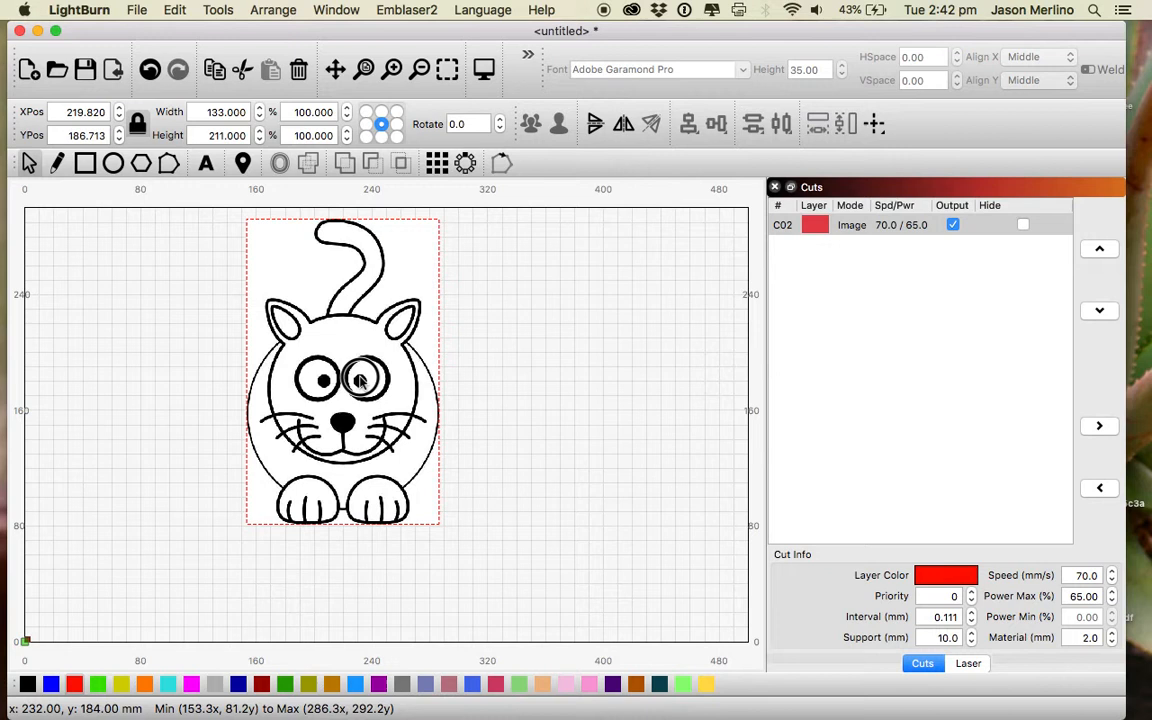
Drag the imported cat image lower on the work area.
{"action": "left_click_drag", "start_coordinate": [358, 380], "coordinate": [356, 424]}
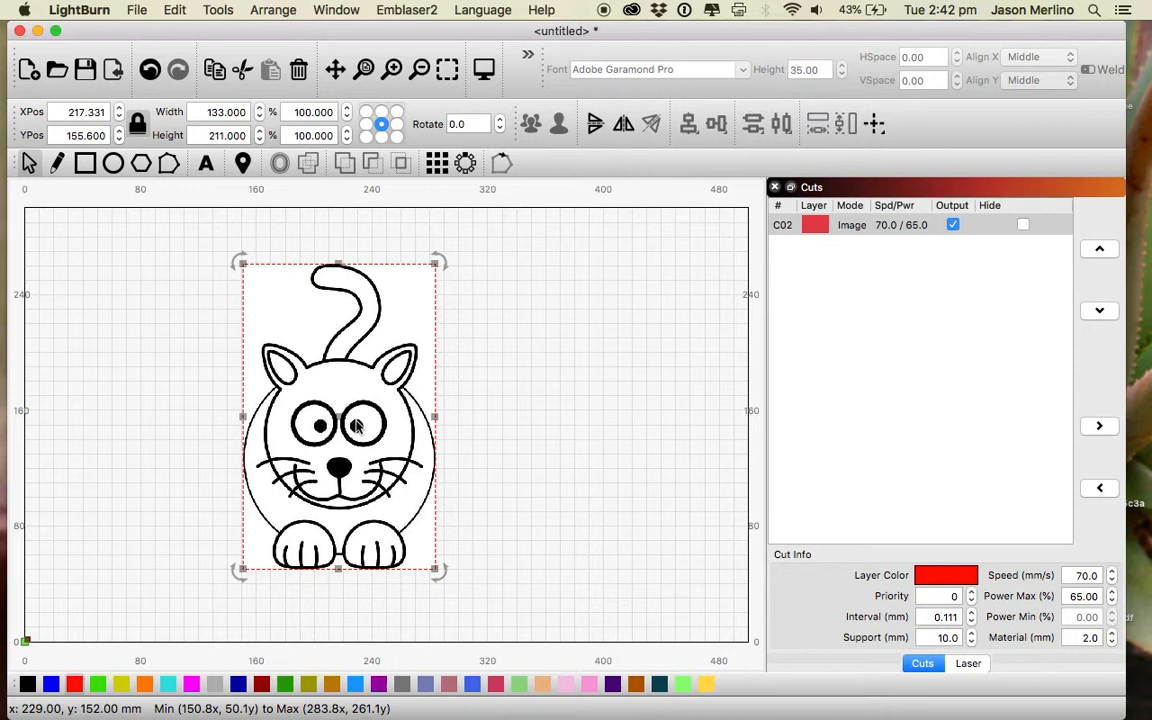
{"action": "left_click", "coordinate": [218, 10]}
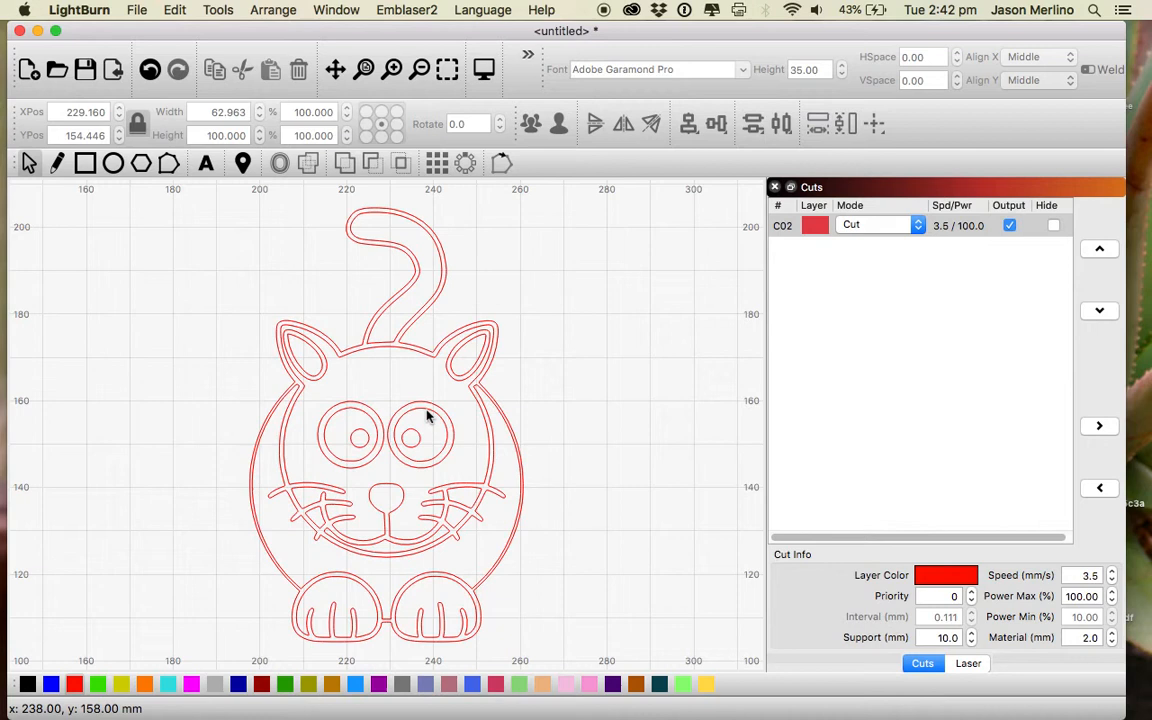
Ungroup the selected traced cat outline into separate shapes via Arrange.
{"action": "left_click", "coordinate": [272, 8]}
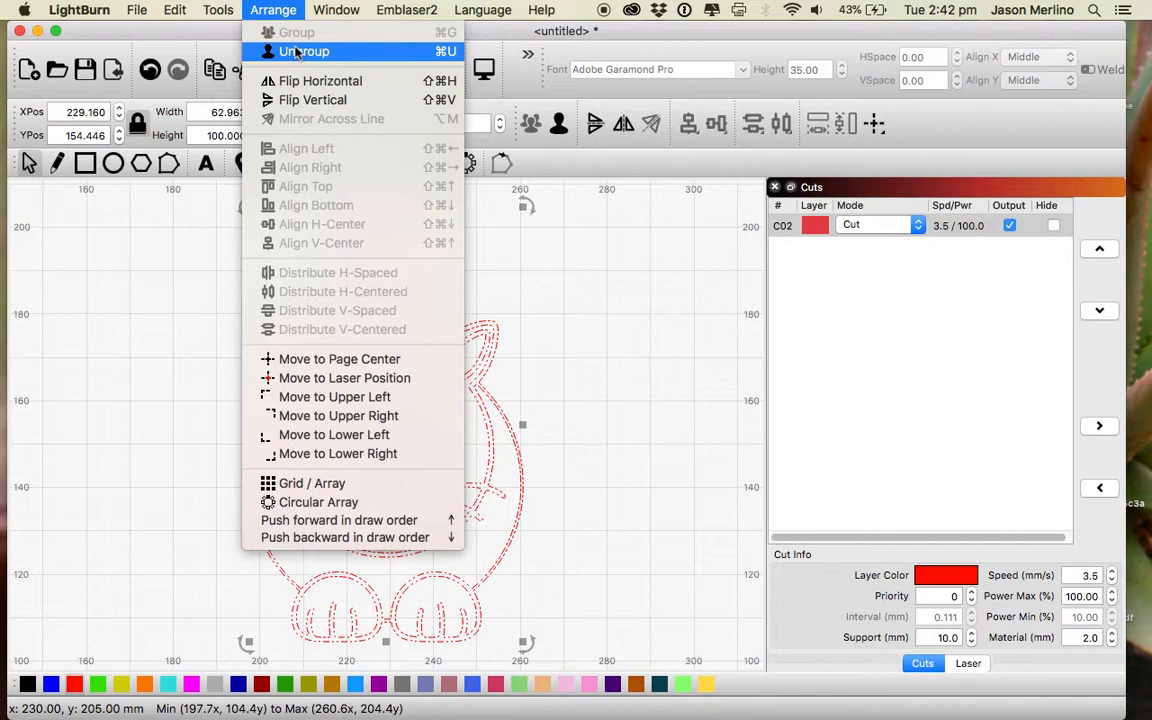
{"action": "left_click", "coordinate": [304, 52]}
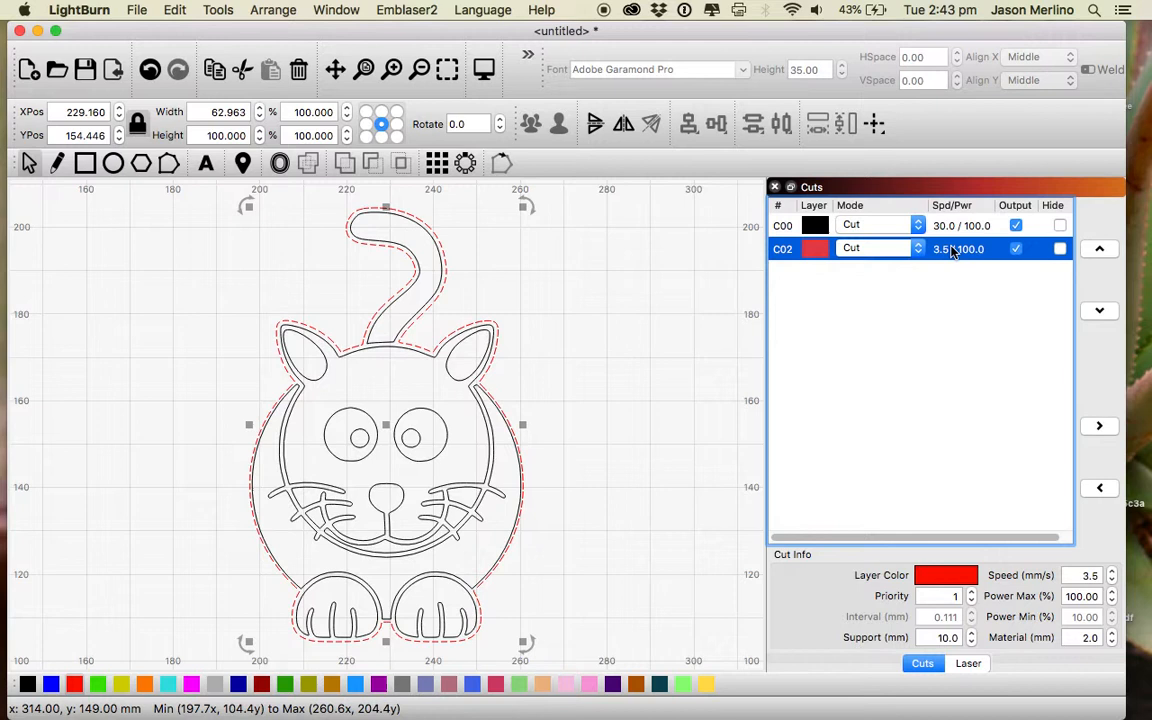
Set the red layer to several passes with 0.80 mm Z step and the black layer to 2 passes.
{"action": "double_click", "coordinate": [852, 248]}
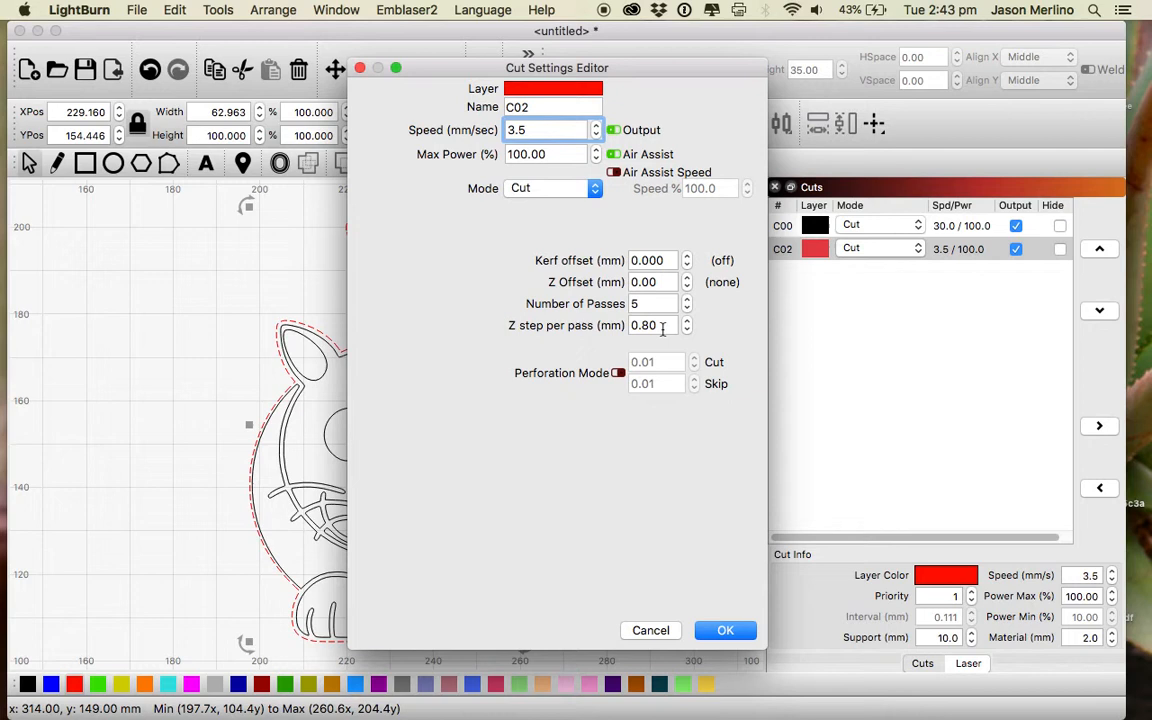
{"action": "left_click", "coordinate": [724, 630]}
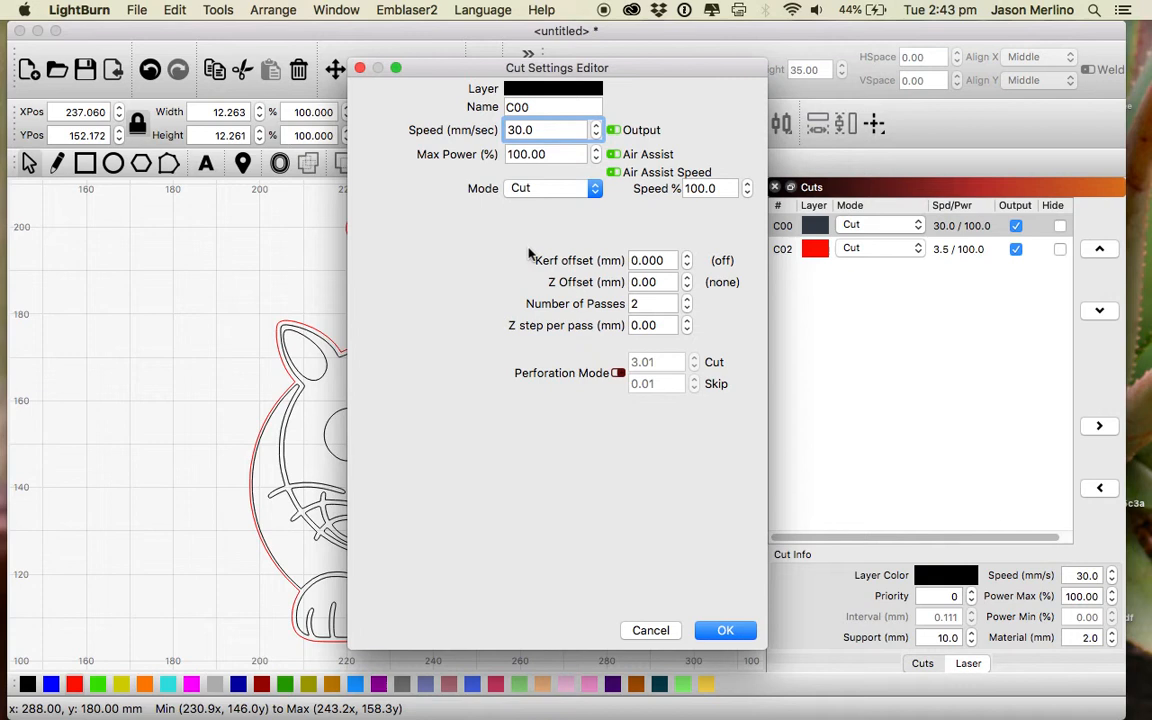
{"action": "left_click", "coordinate": [724, 630]}
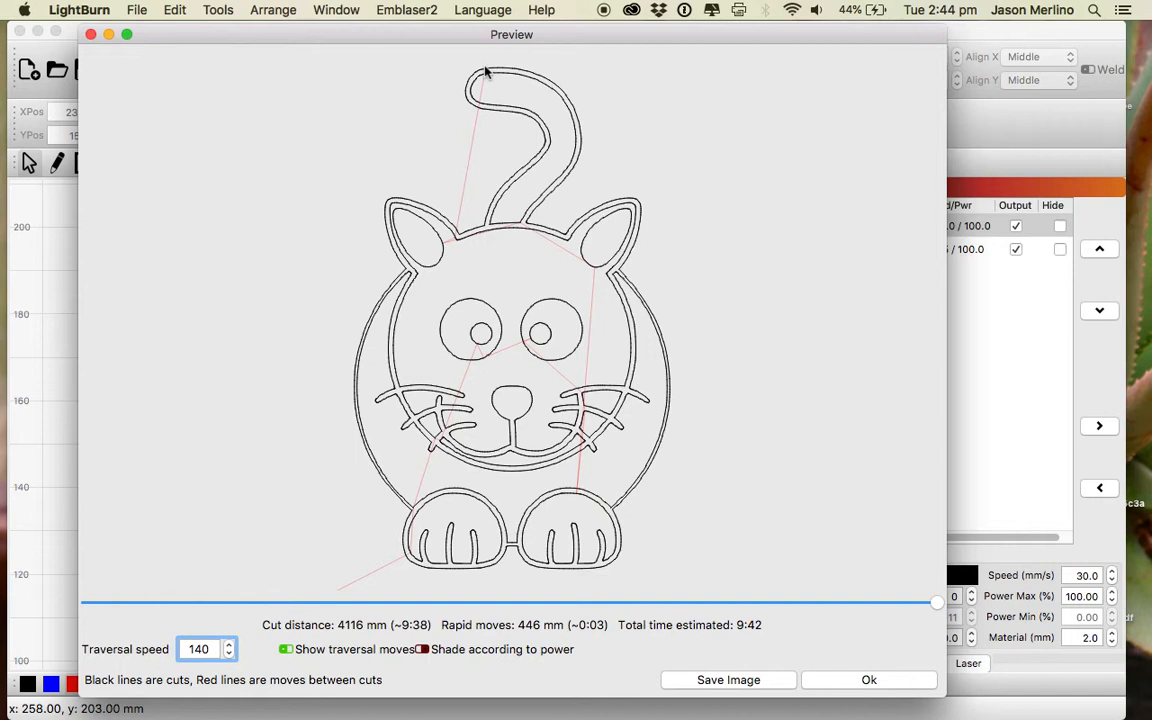
{"action": "mouse_move", "coordinate": [728, 680]}
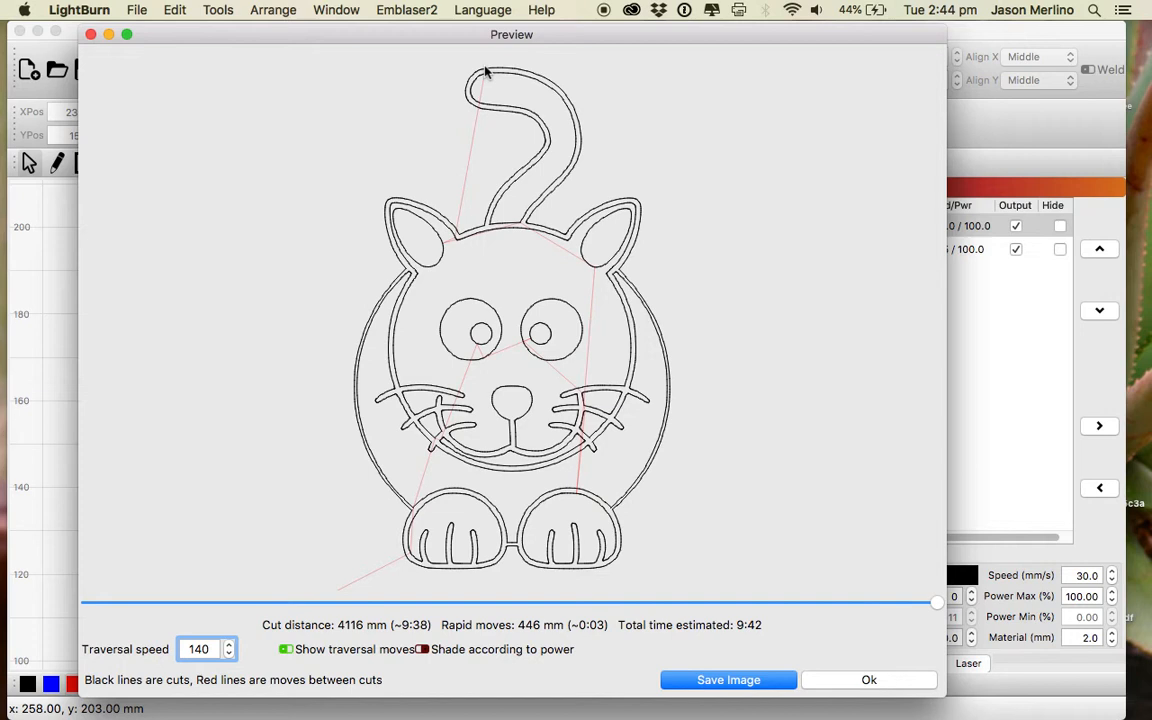
Close the job preview showing the 9:42 time estimate.
{"action": "left_click", "coordinate": [868, 680]}
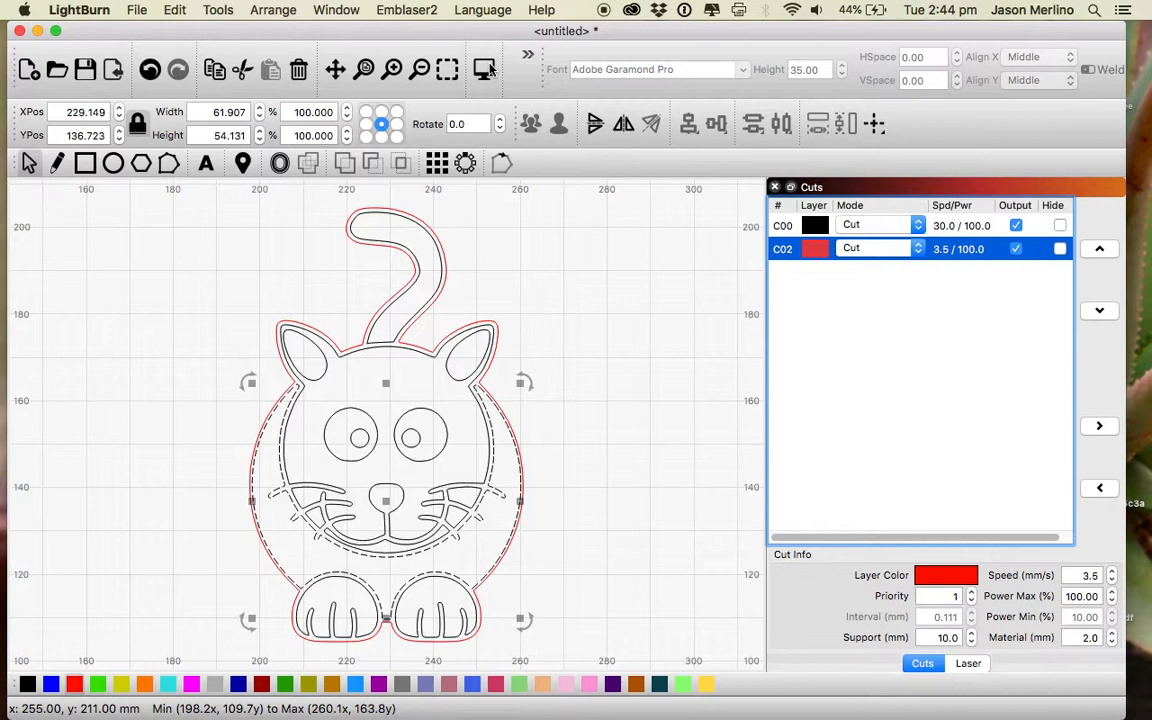
Reopen the Cut Settings Editor for red layer C02.
{"action": "double_click", "coordinate": [850, 248]}
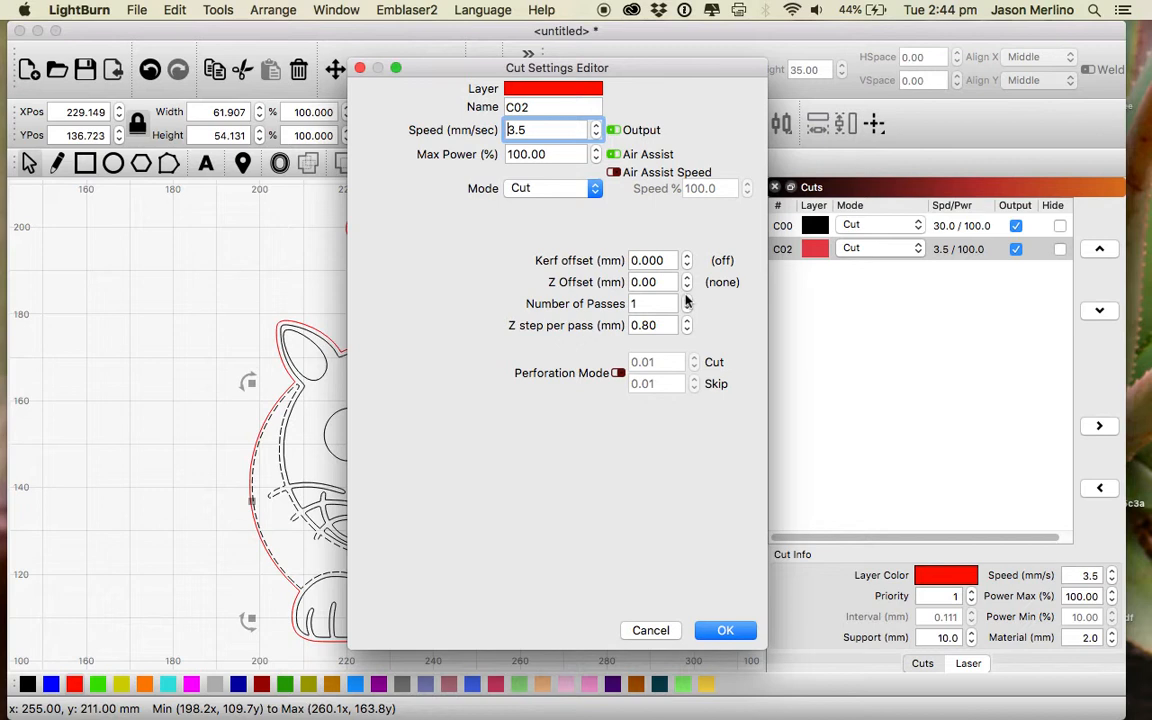